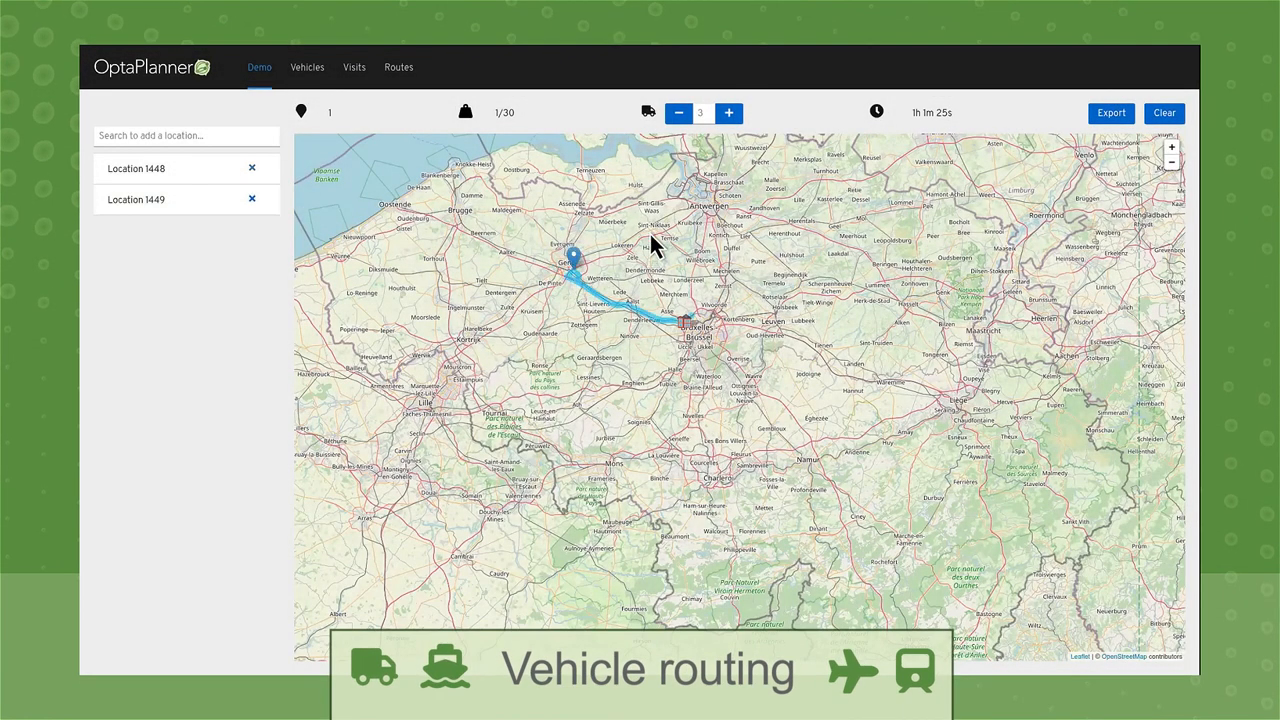
Add visits near Antwerp, east of Brussels, and south of Brussels to the route.
{"action": "left_click", "coordinate": [694, 192]}
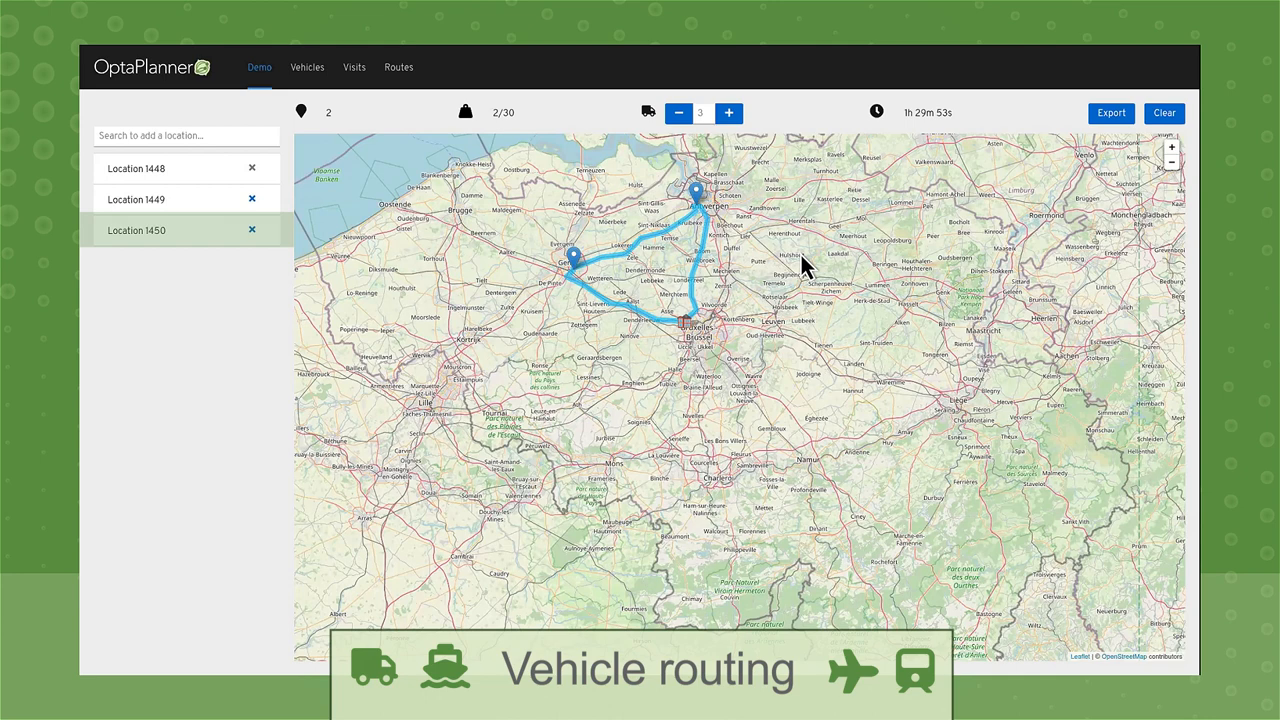
{"action": "left_click", "coordinate": [820, 305]}
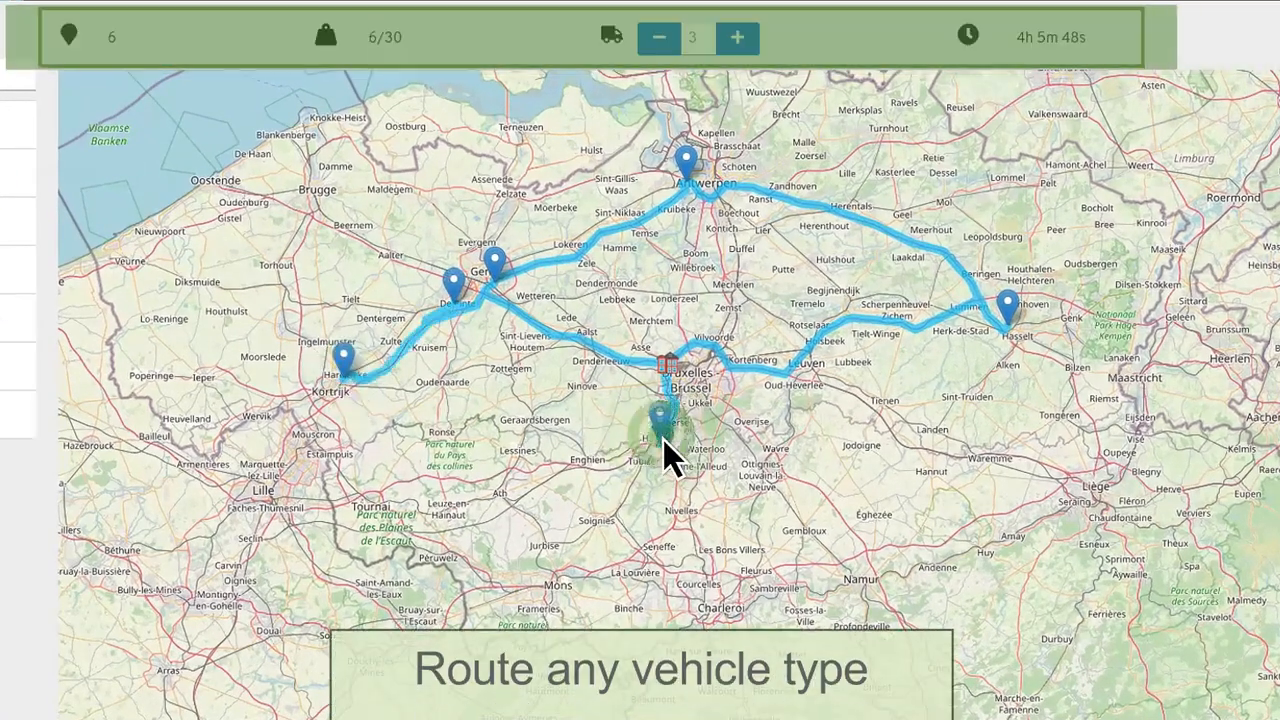
{"action": "left_click", "coordinate": [780, 438]}
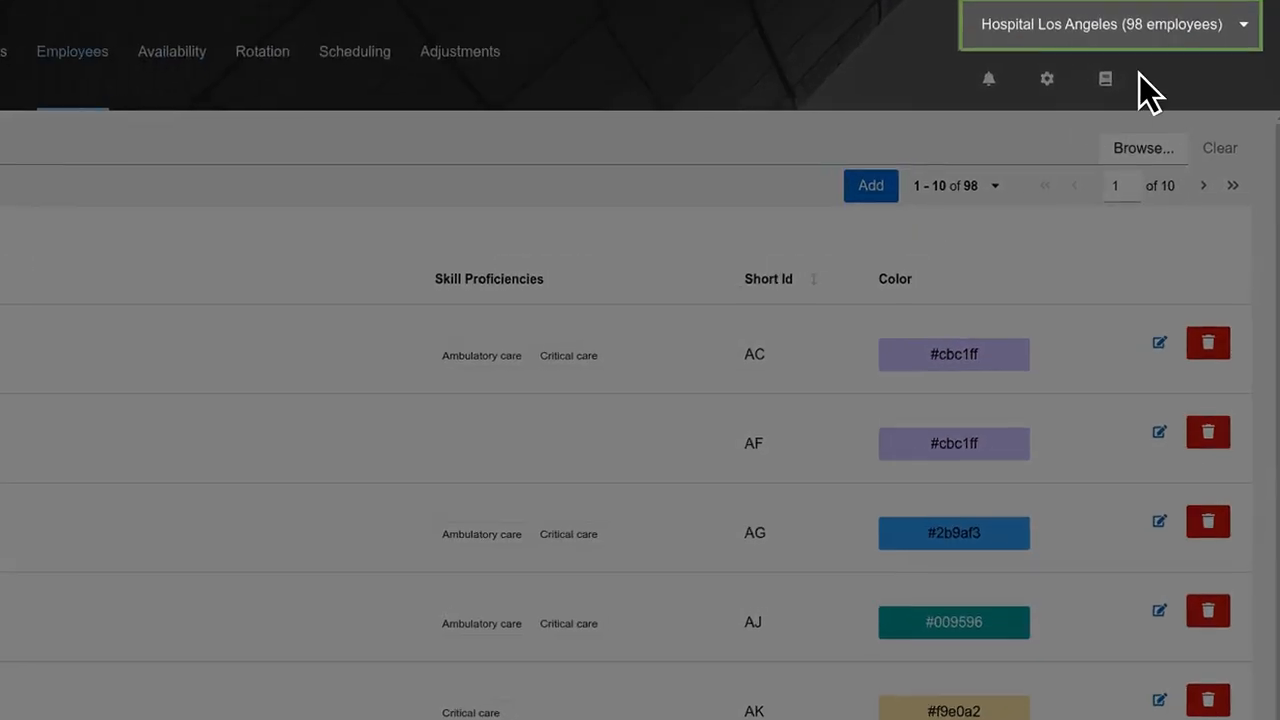
{"action": "mouse_move", "coordinate": [1205, 65]}
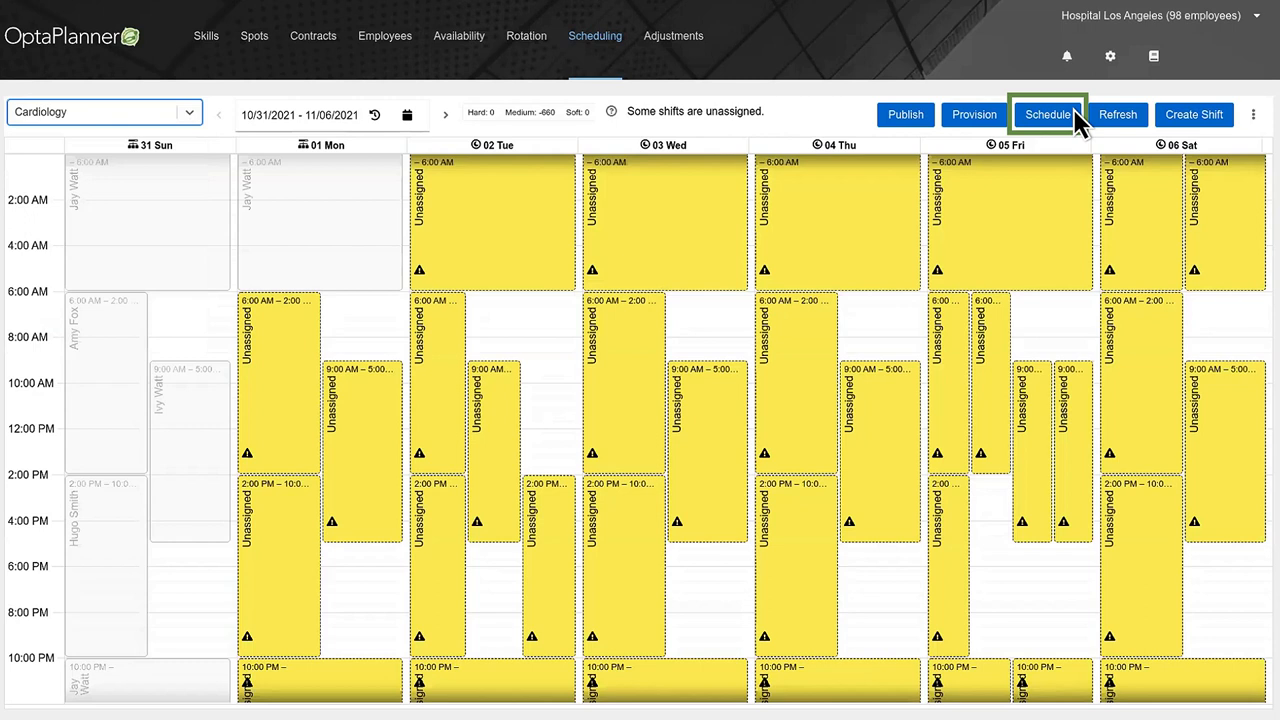
Run the solver to assign named staff to Cardiology's unassigned shifts.
{"action": "left_click", "coordinate": [1048, 114]}
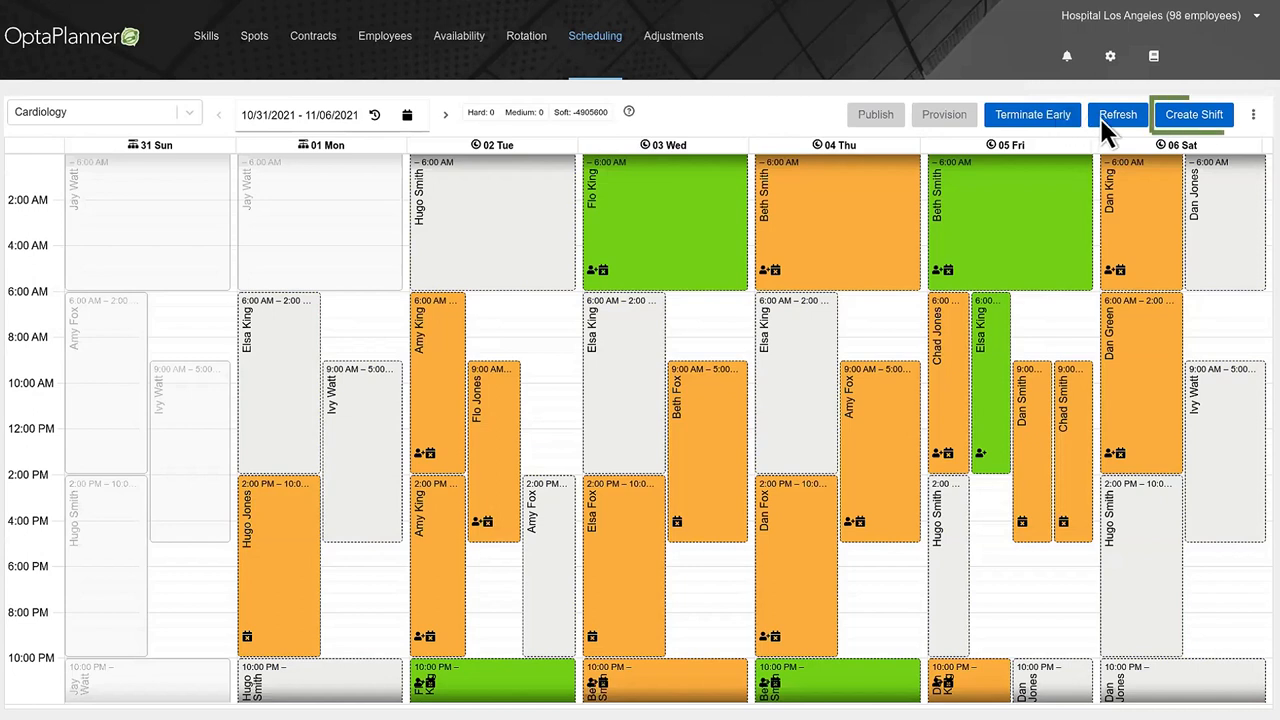
{"action": "left_click", "coordinate": [459, 35]}
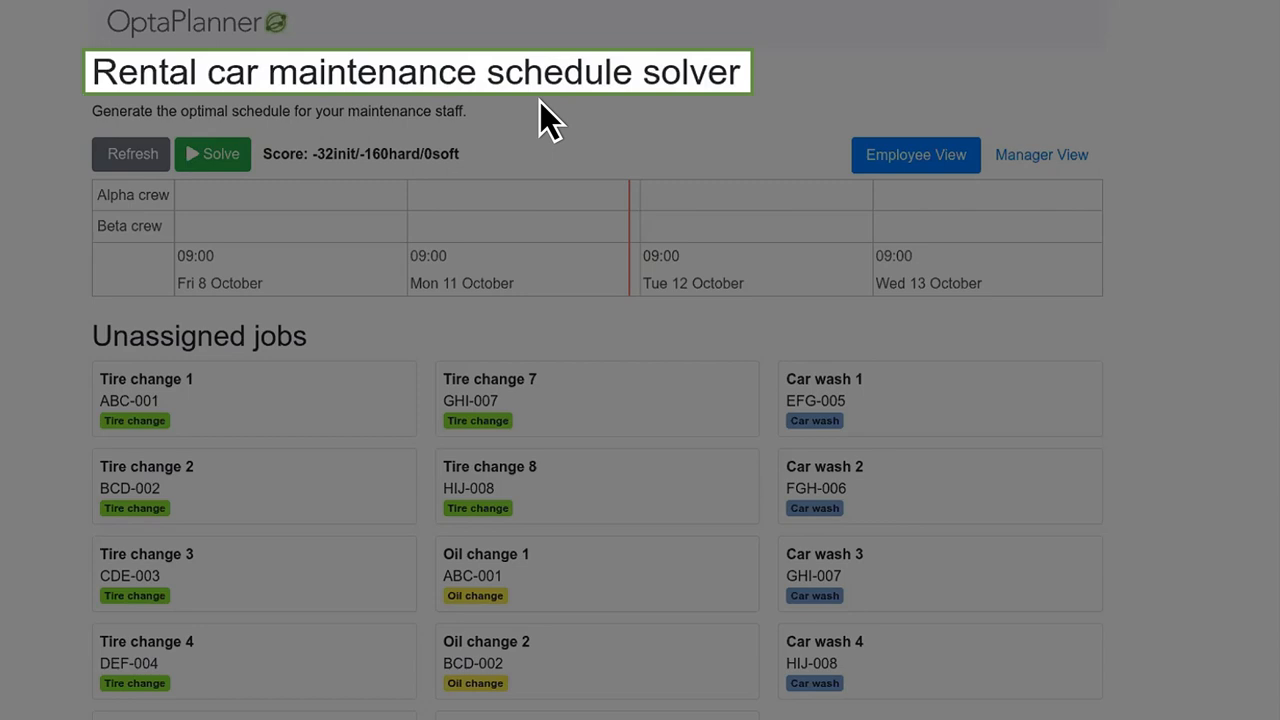
Solve the rental car maintenance schedule, then stop once jobs go to Alpha and Beta crews.
{"action": "left_click", "coordinate": [212, 154]}
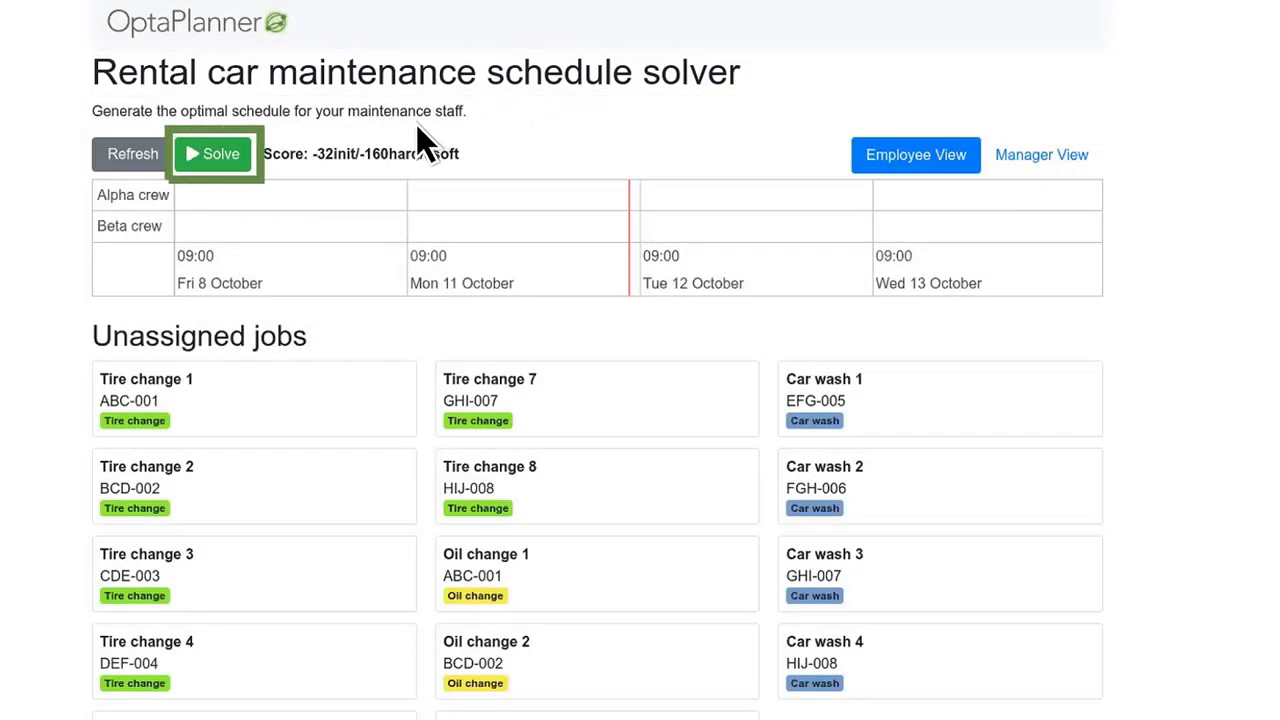
{"action": "left_click", "coordinate": [211, 153]}
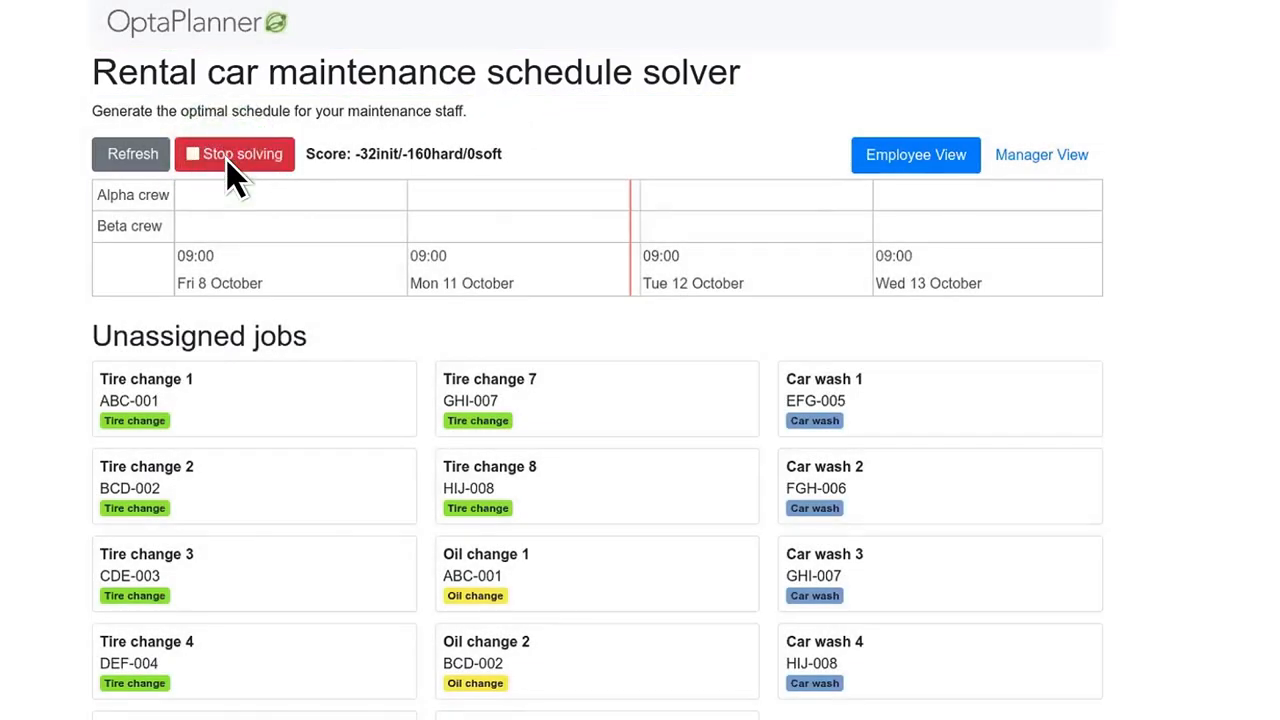
{"action": "left_click", "coordinate": [234, 153]}
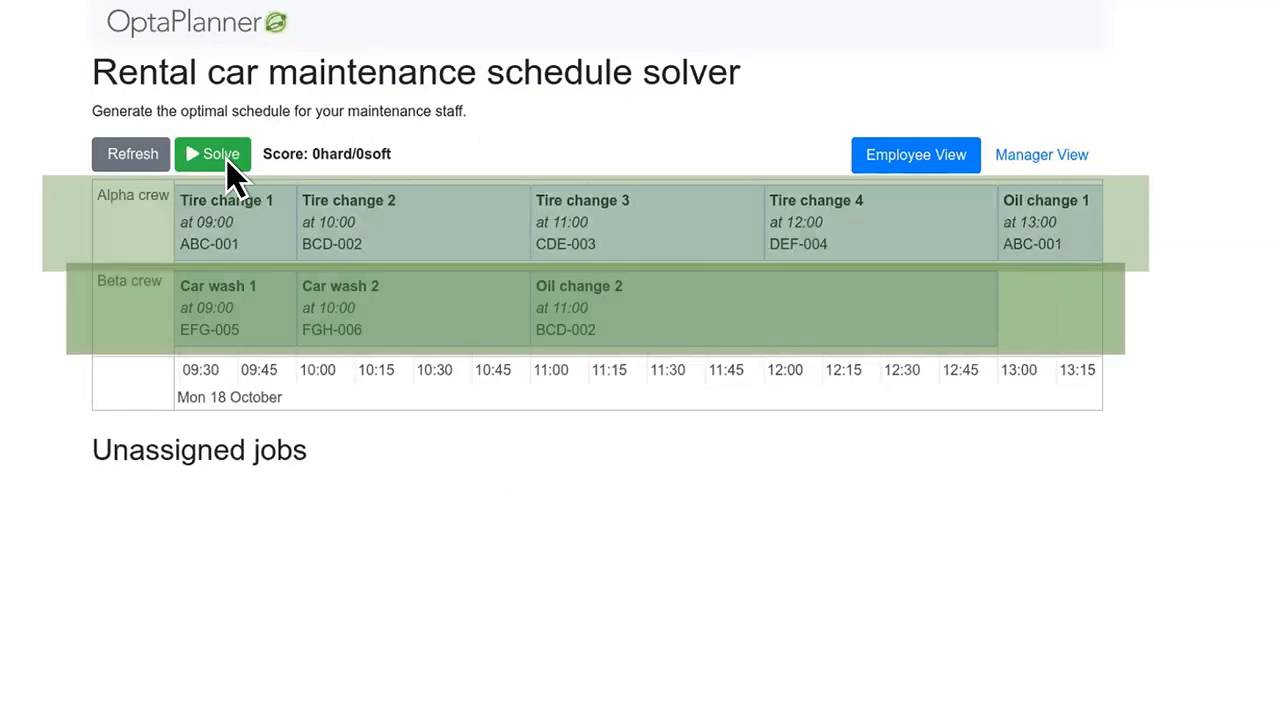
{"action": "left_click", "coordinate": [1041, 154]}
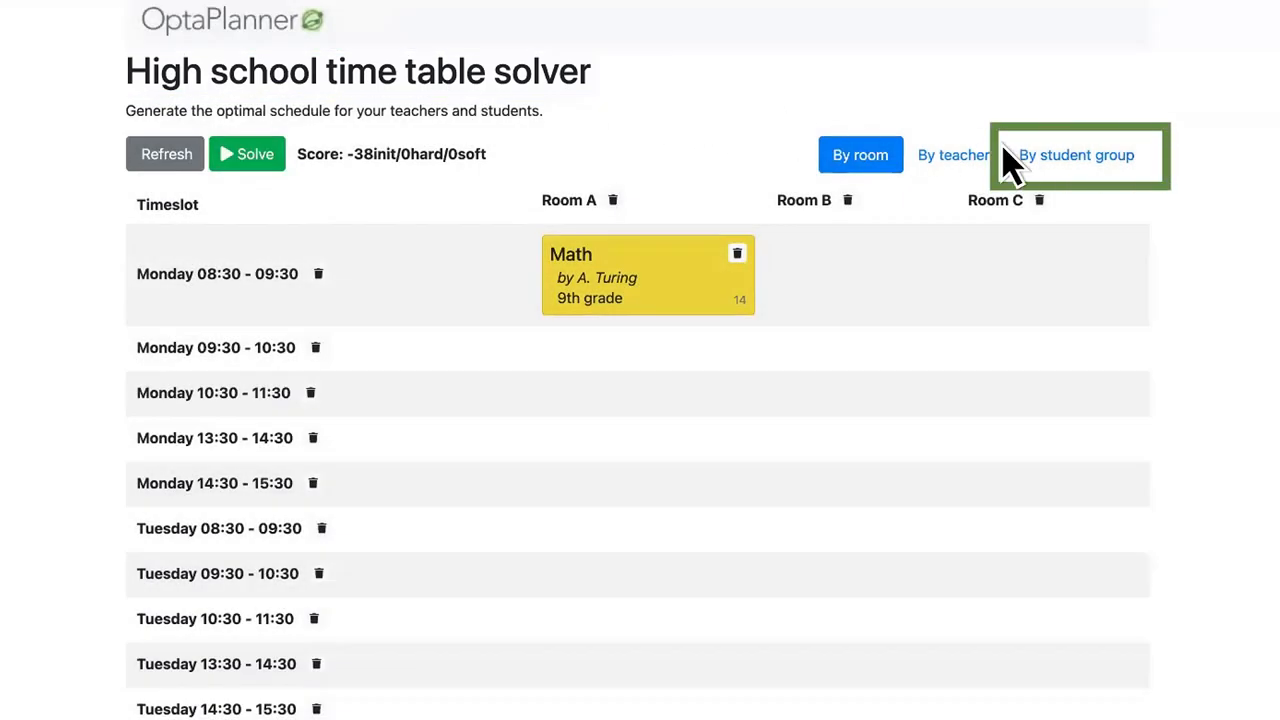
Switch the timetable view between student group, room, teacher, and back to student group.
{"action": "left_click", "coordinate": [1077, 155]}
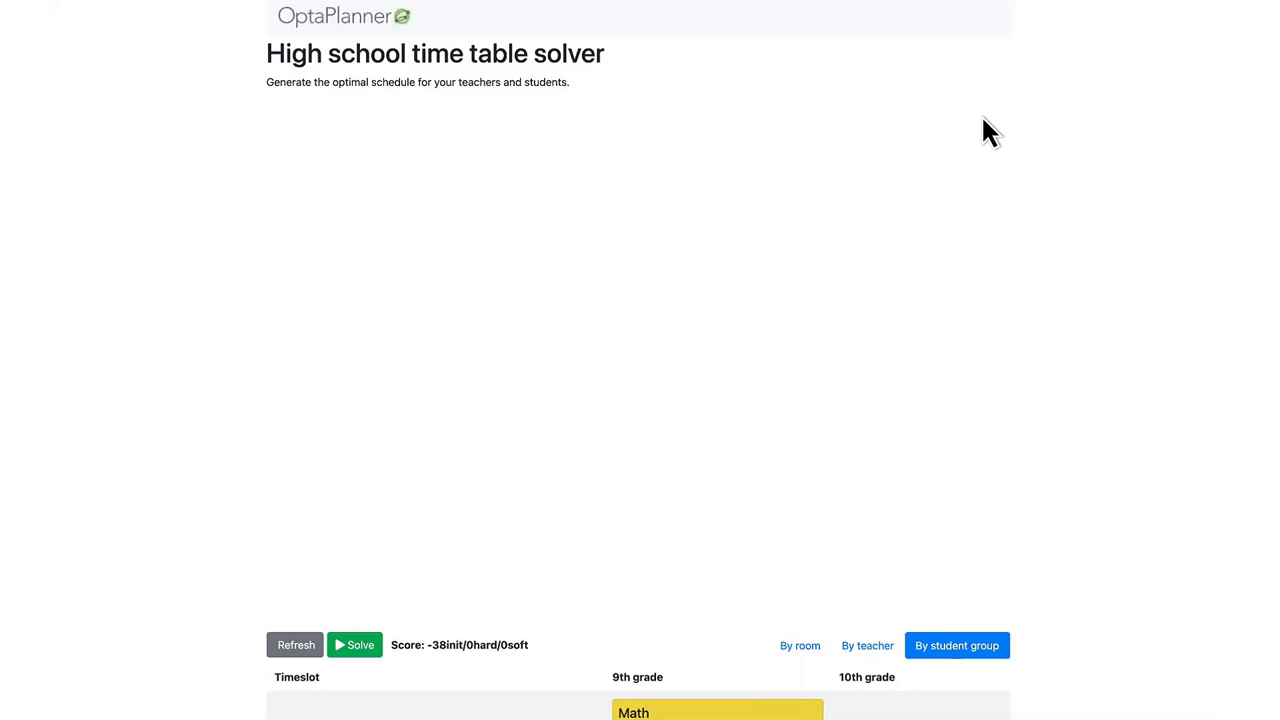
{"action": "left_click", "coordinate": [799, 113]}
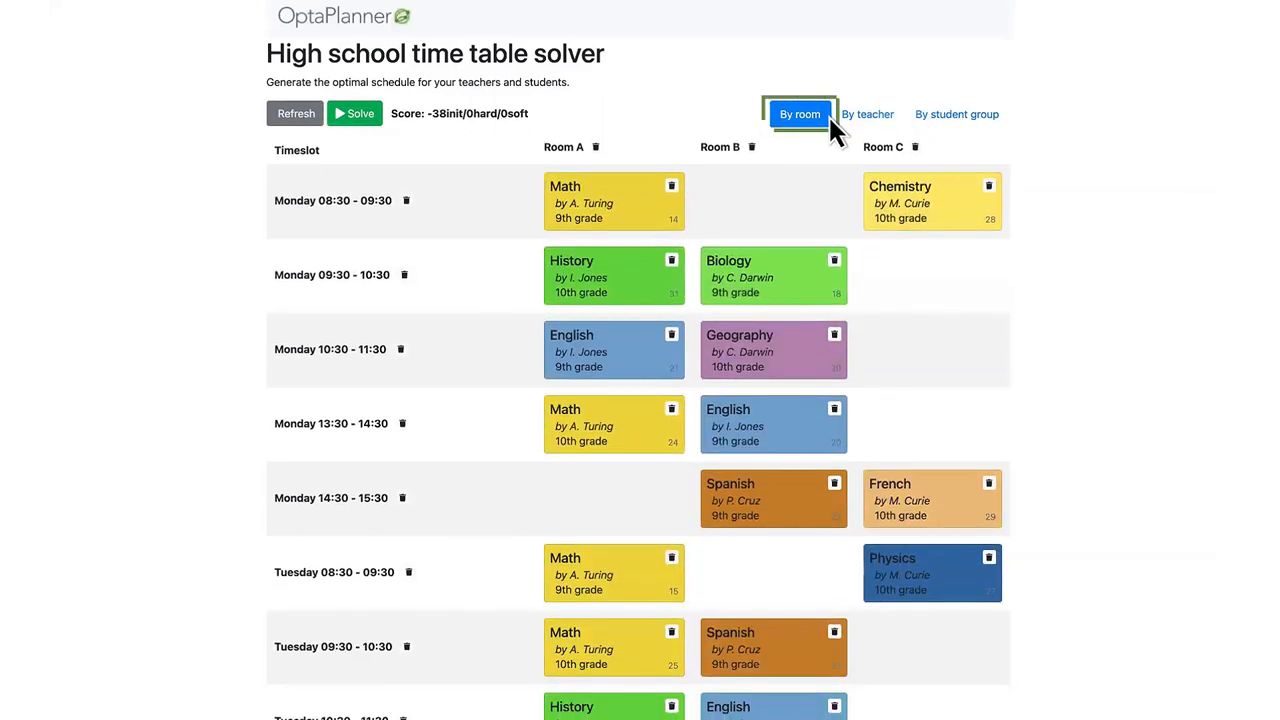
{"action": "left_click", "coordinate": [956, 114]}
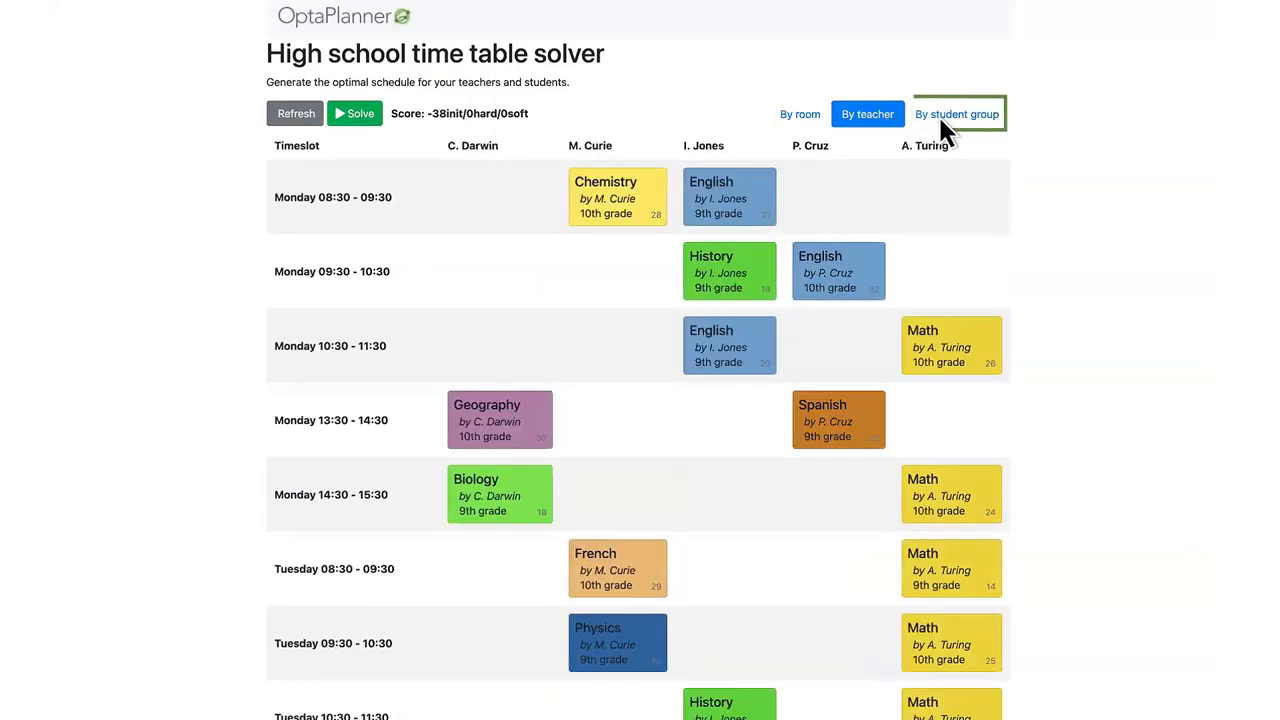
{"action": "left_click", "coordinate": [957, 114]}
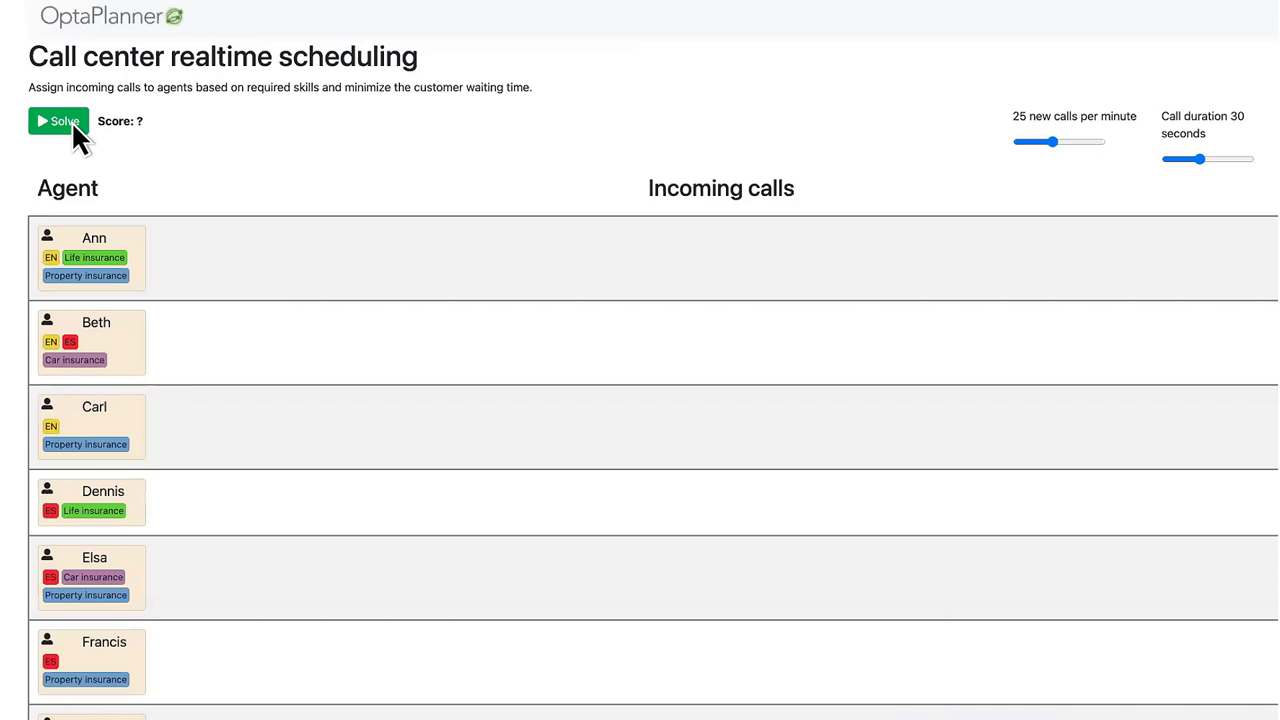
Start and then stop realtime assignment of incoming calls to language- and insurance-skilled agents.
{"action": "left_click", "coordinate": [58, 121]}
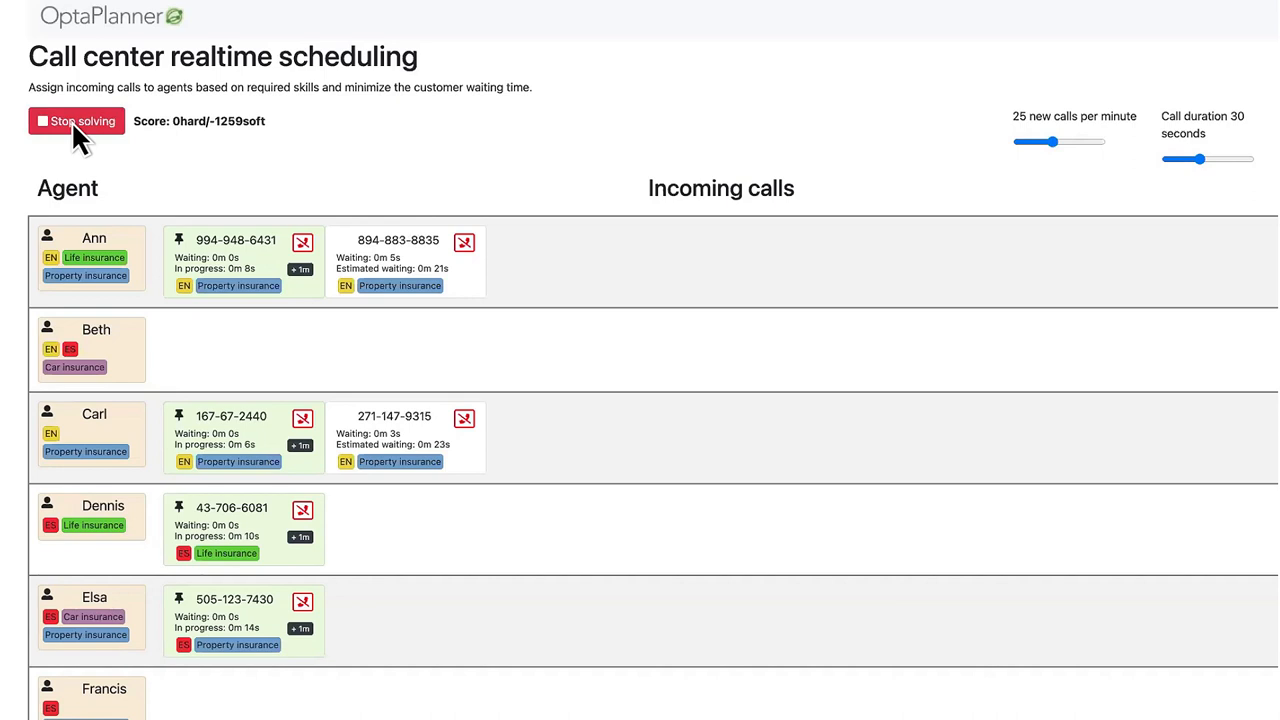
{"action": "left_click", "coordinate": [76, 121]}
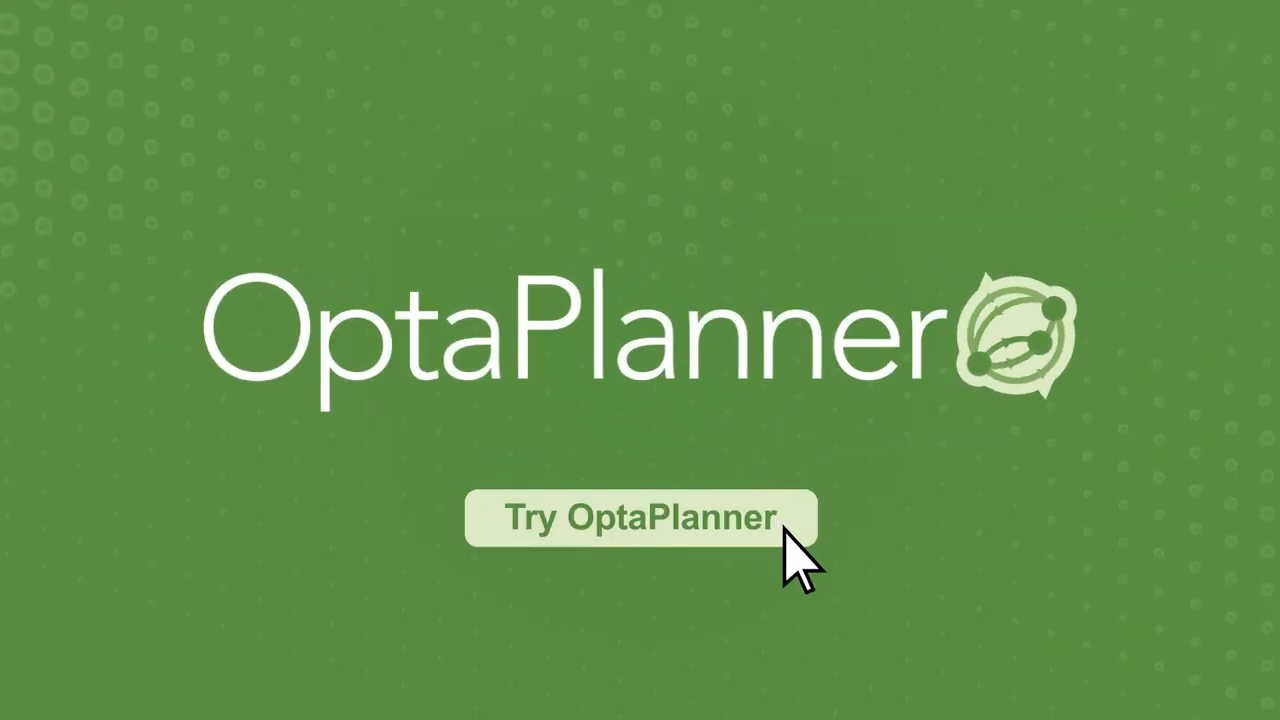
{"action": "left_click", "coordinate": [640, 518]}
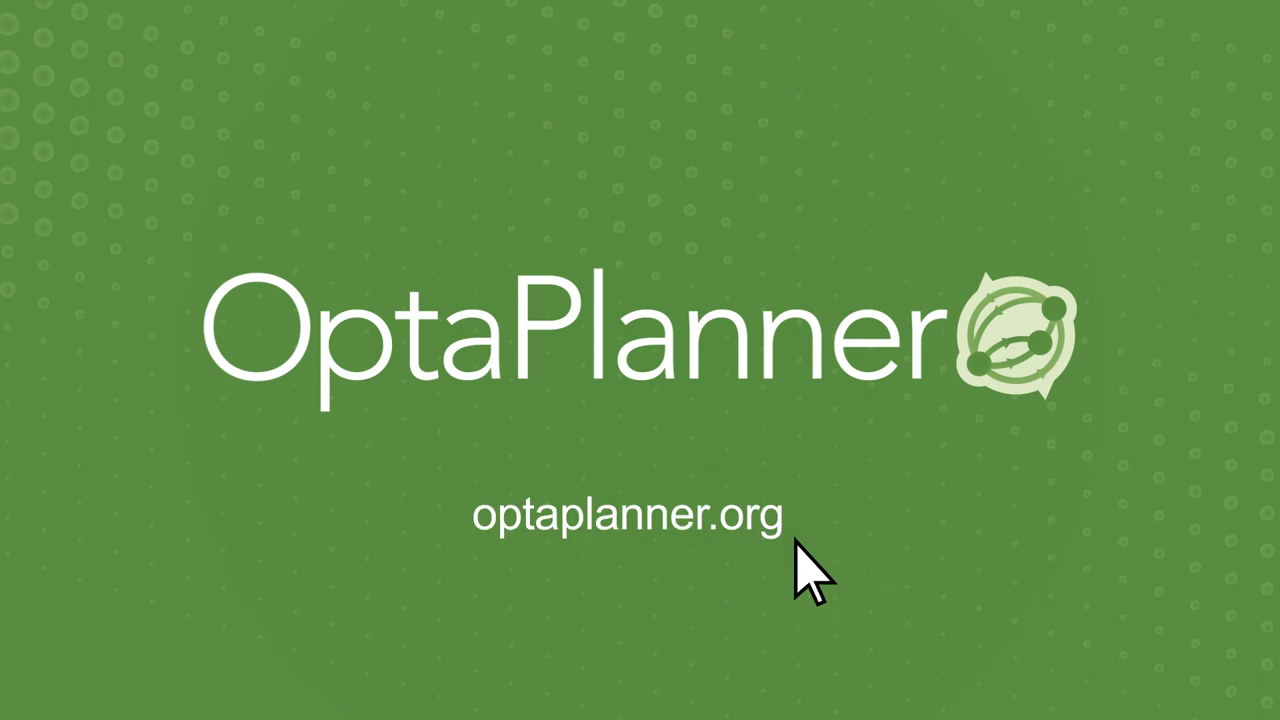